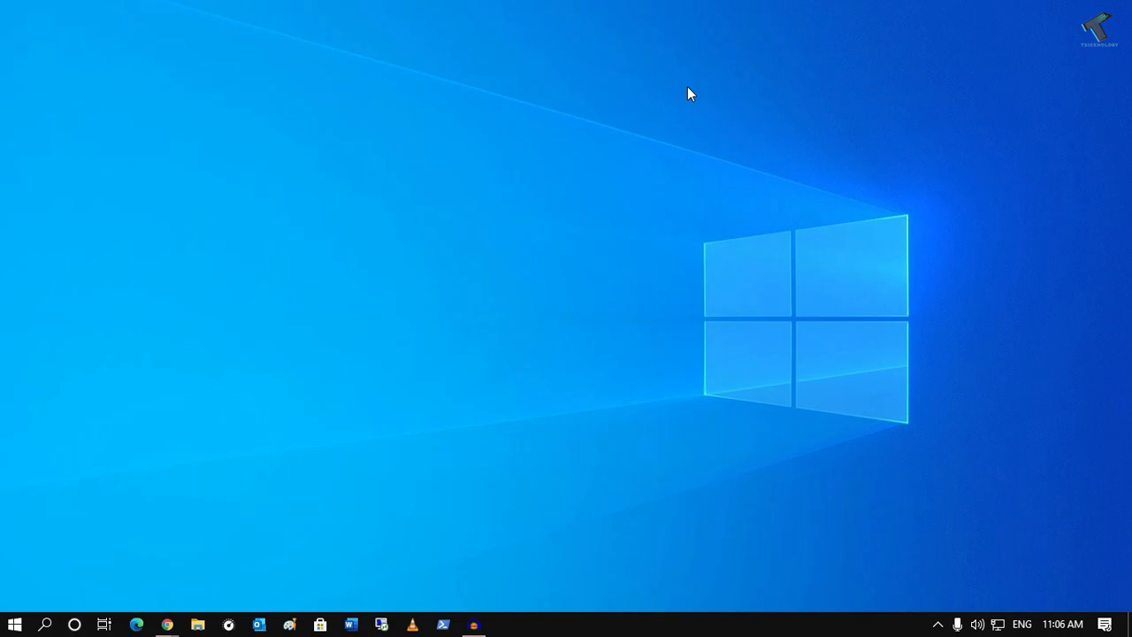
mouse_move(639, 628)
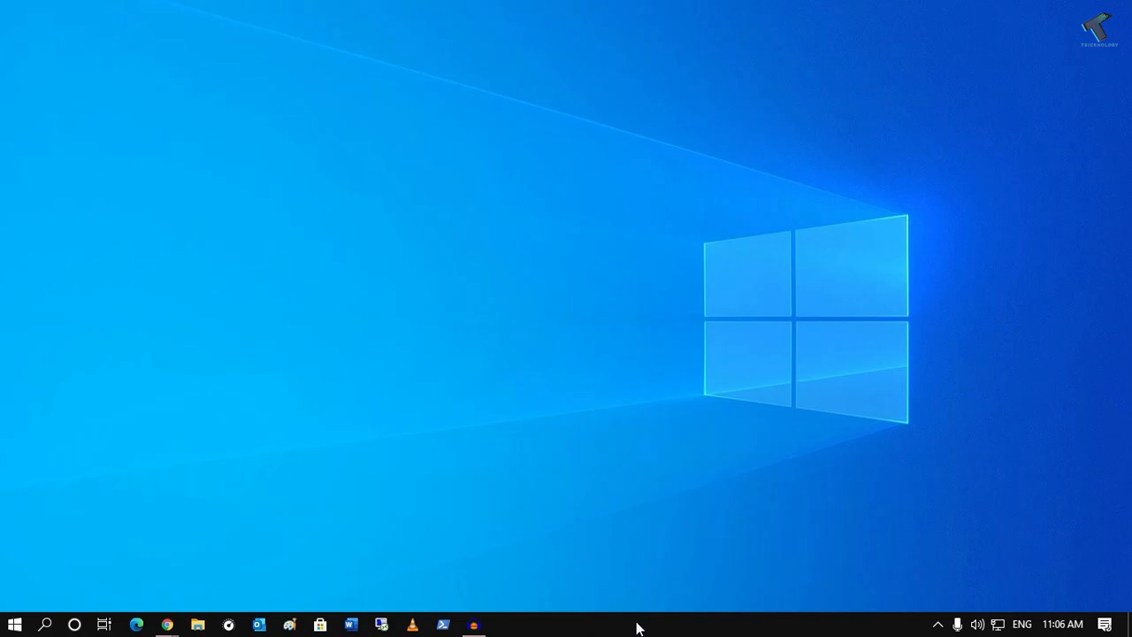
Launch Task Manager from the taskbar's right-click menu
right_click(637, 626)
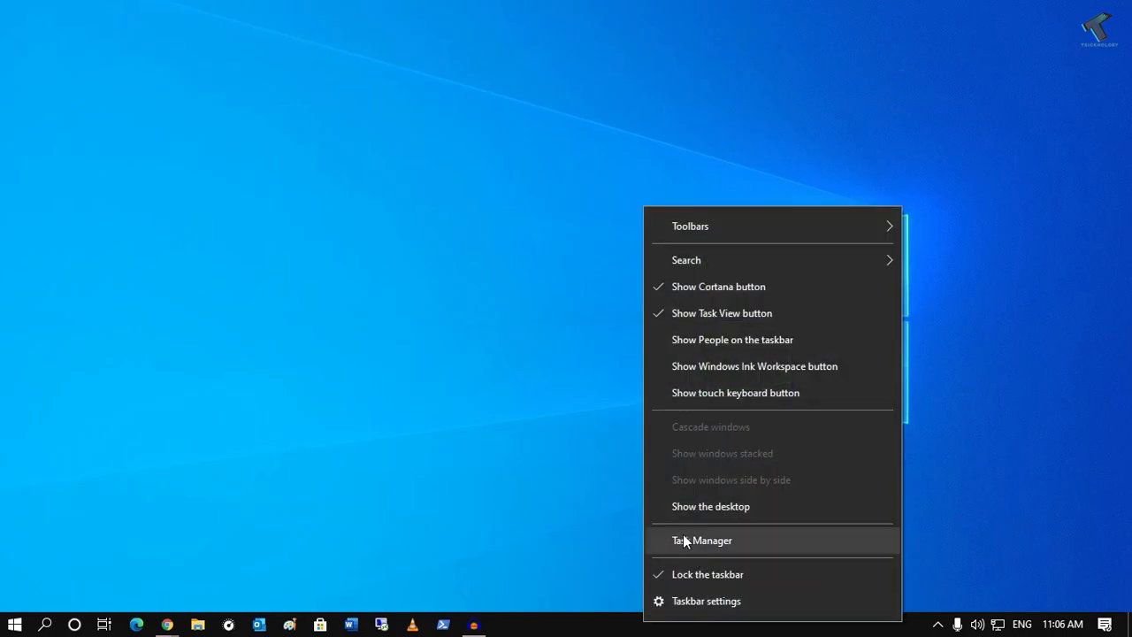
click(701, 540)
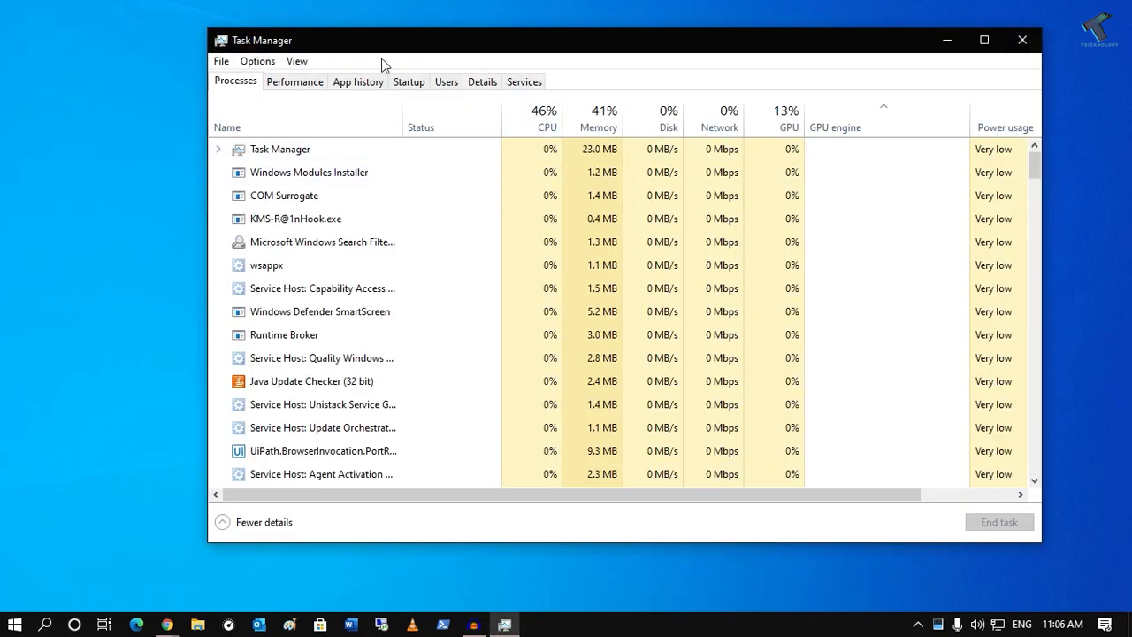
View Memory on the Performance tab: 16.0 GB, 2400 MHz, 2 of 4 slots used
click(294, 81)
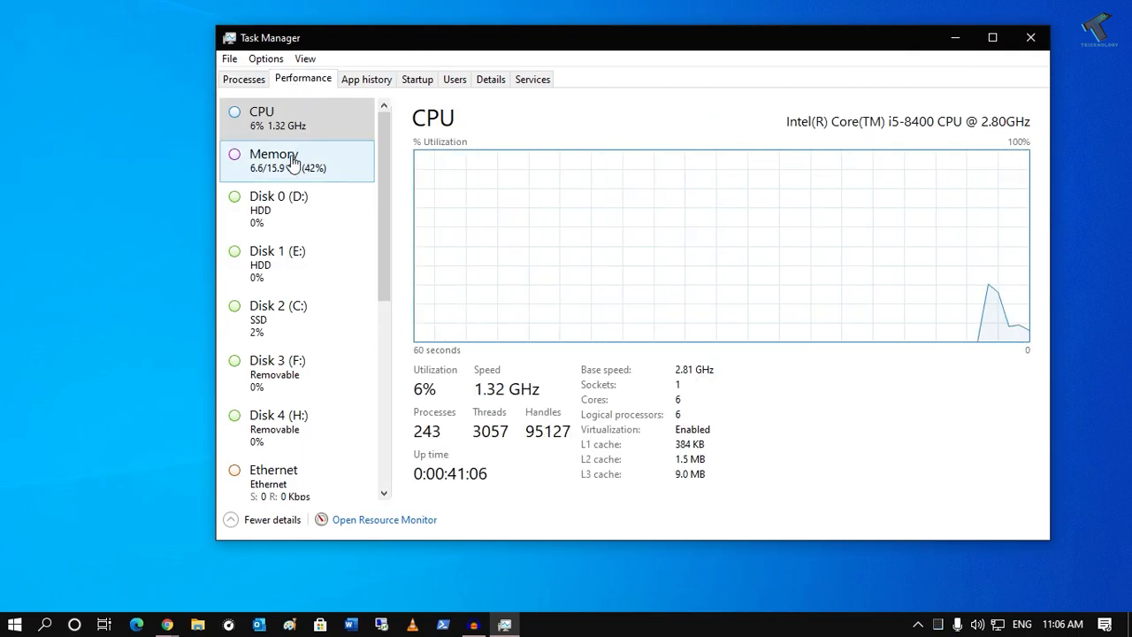
click(273, 160)
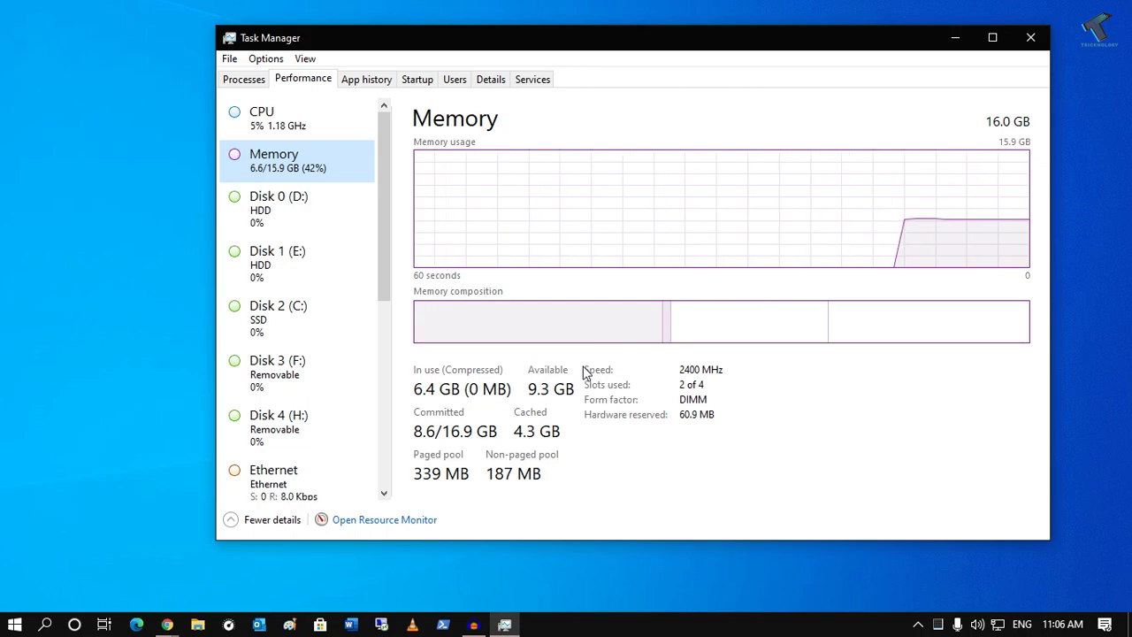
mouse_move(683, 367)
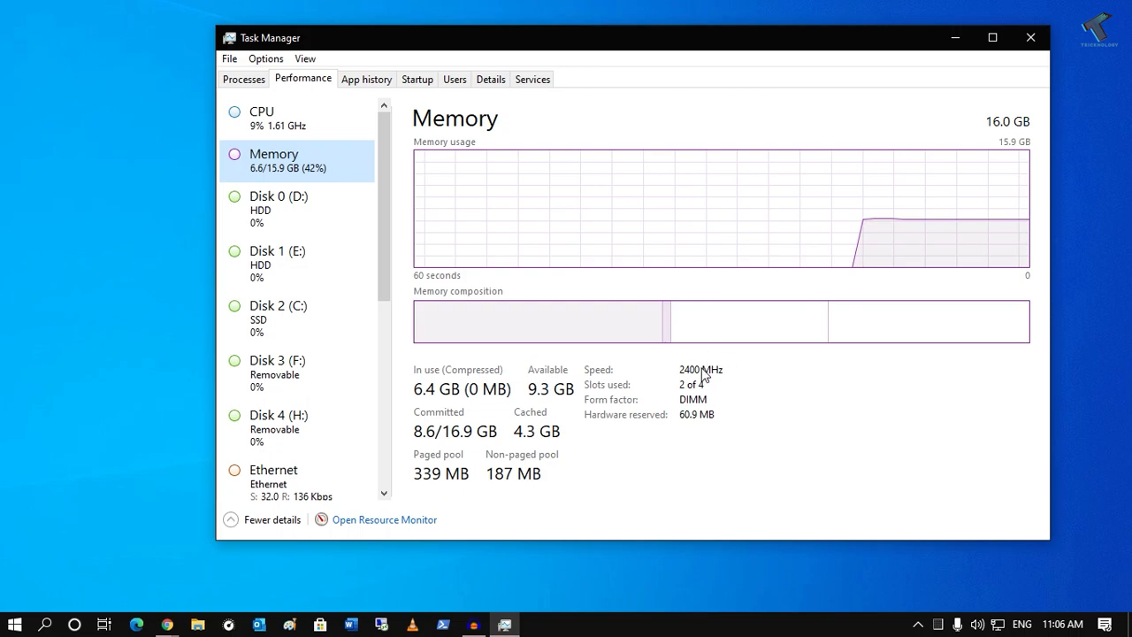
mouse_move(688, 380)
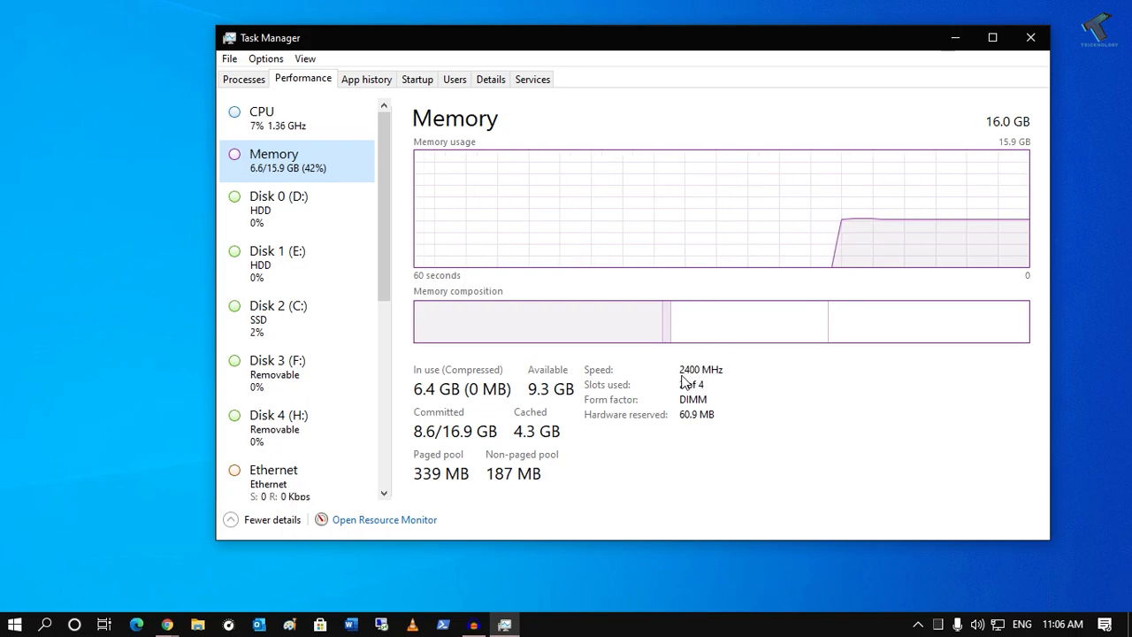
mouse_move(734, 381)
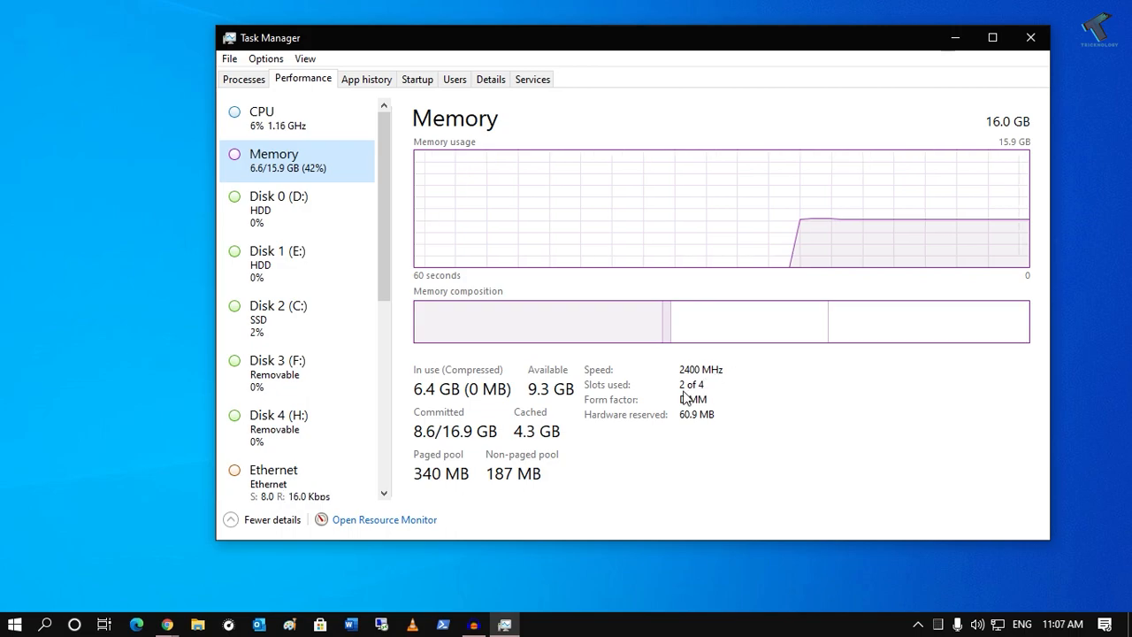
mouse_move(691, 395)
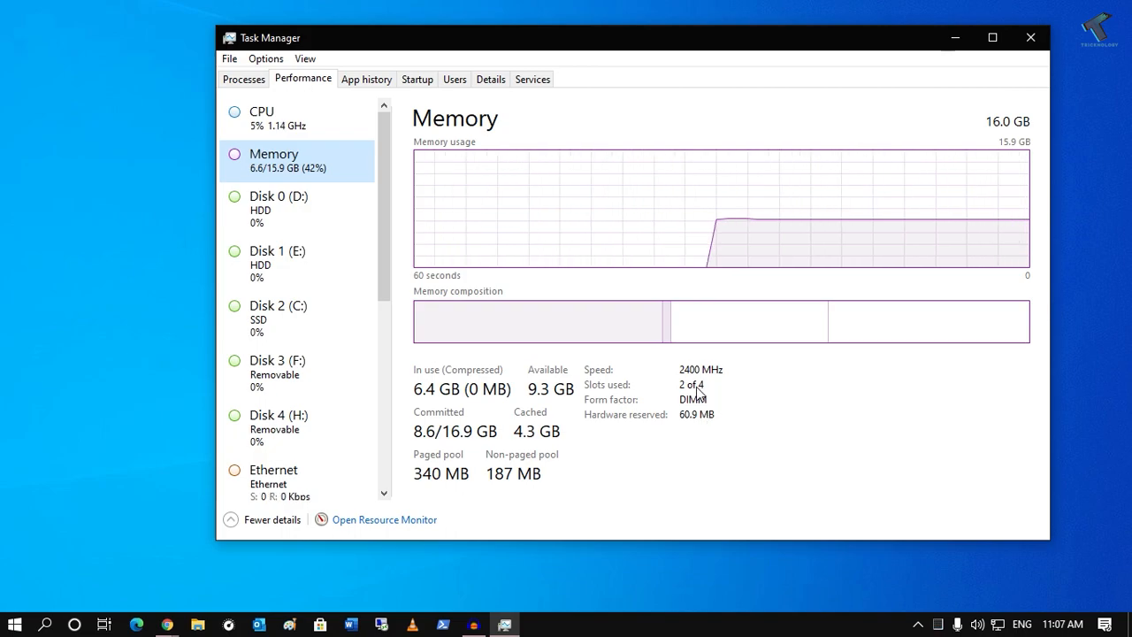
mouse_move(691, 384)
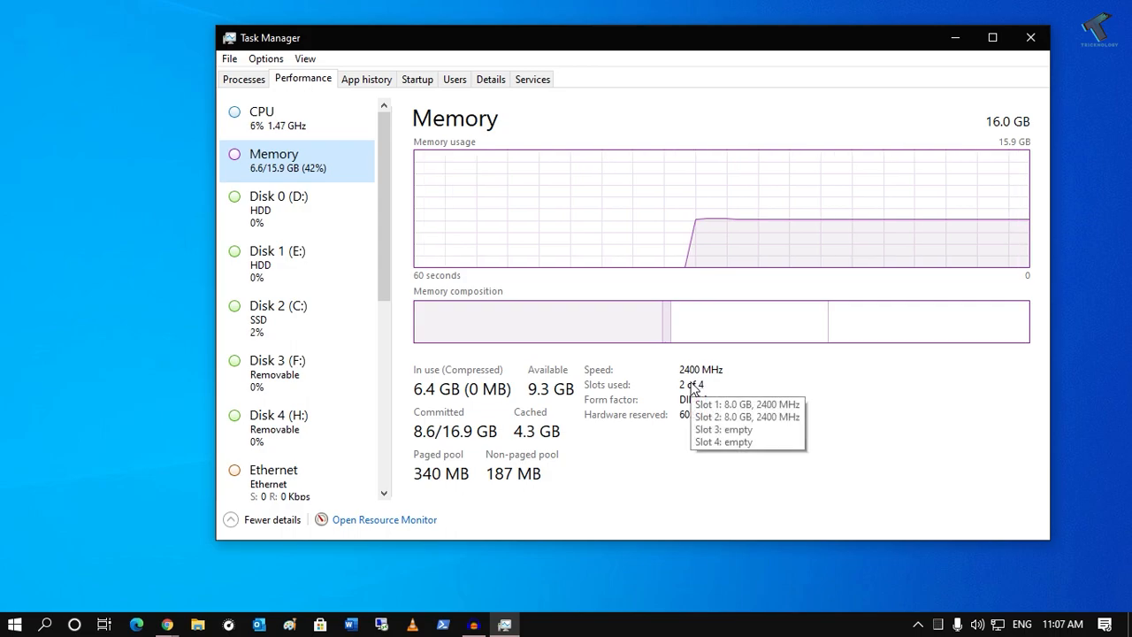